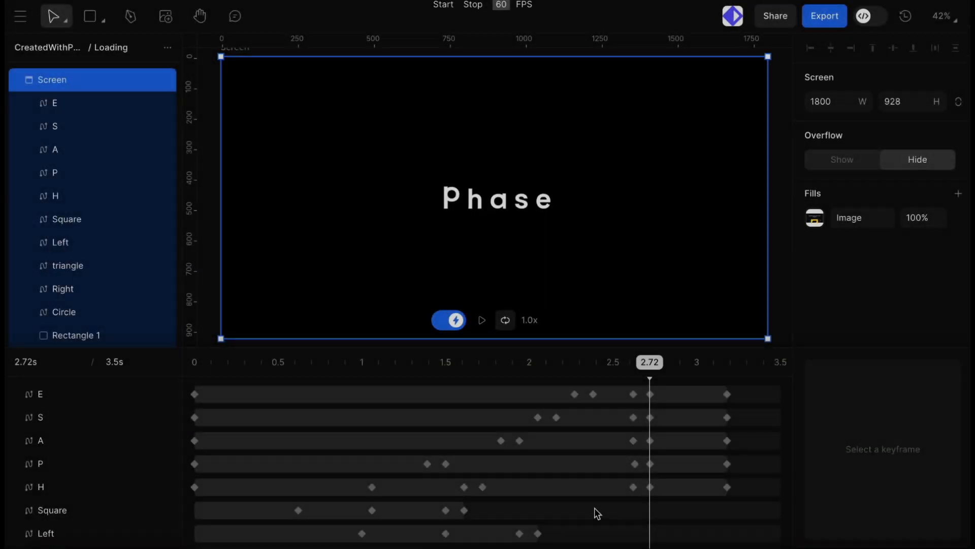
Play the Loading animation spelling 'Phase', then return to Drafts with Masked Phase downloaded.
{"action": "left_click", "coordinate": [481, 320]}
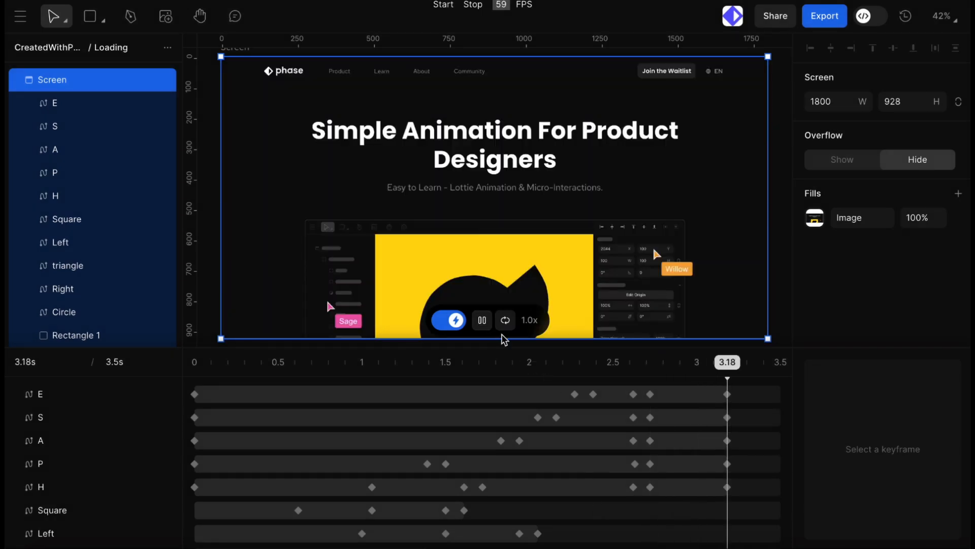
{"action": "left_click", "coordinate": [474, 362]}
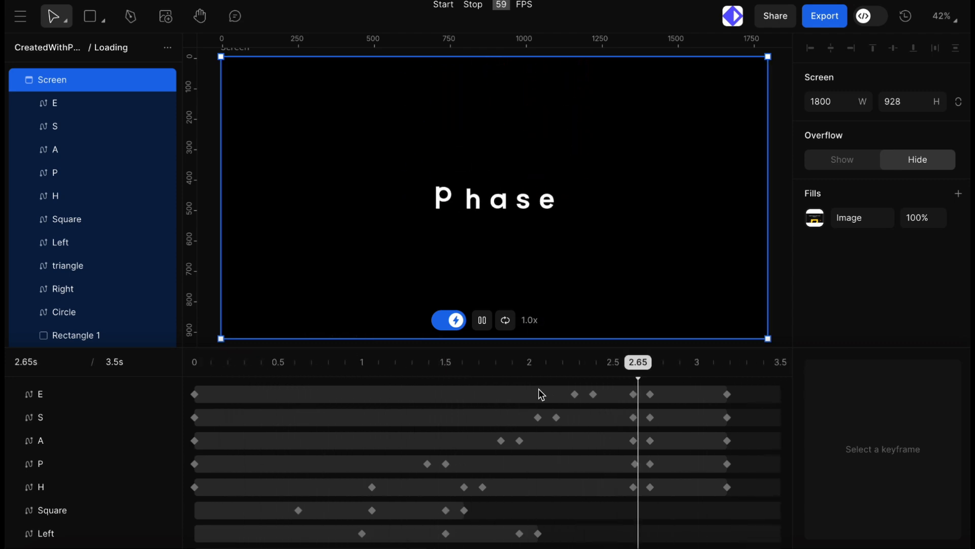
{"action": "left_click", "coordinate": [383, 362]}
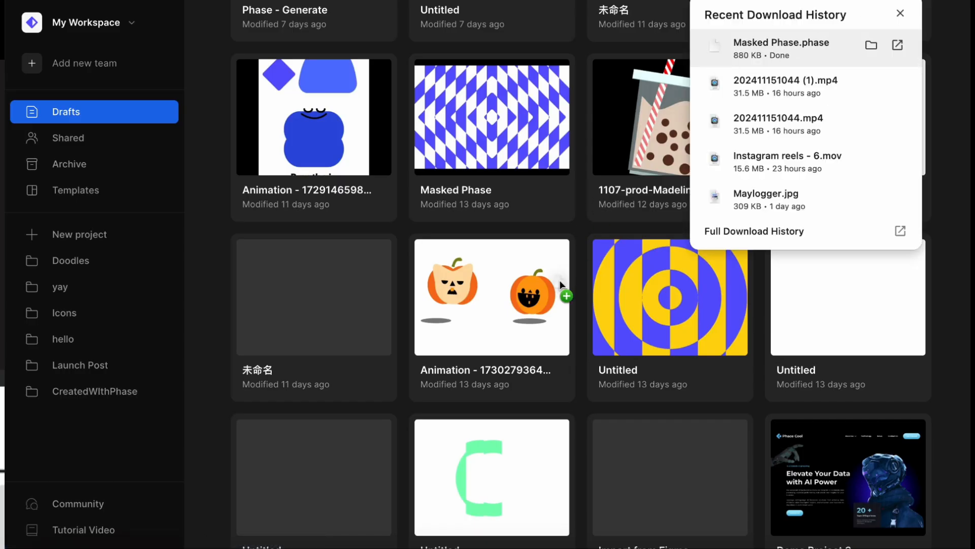
Draw a rounded rectangle (radius 55) in a new draft and fill it with an orange-to-pink linear gradient.
{"action": "double_click", "coordinate": [492, 116]}
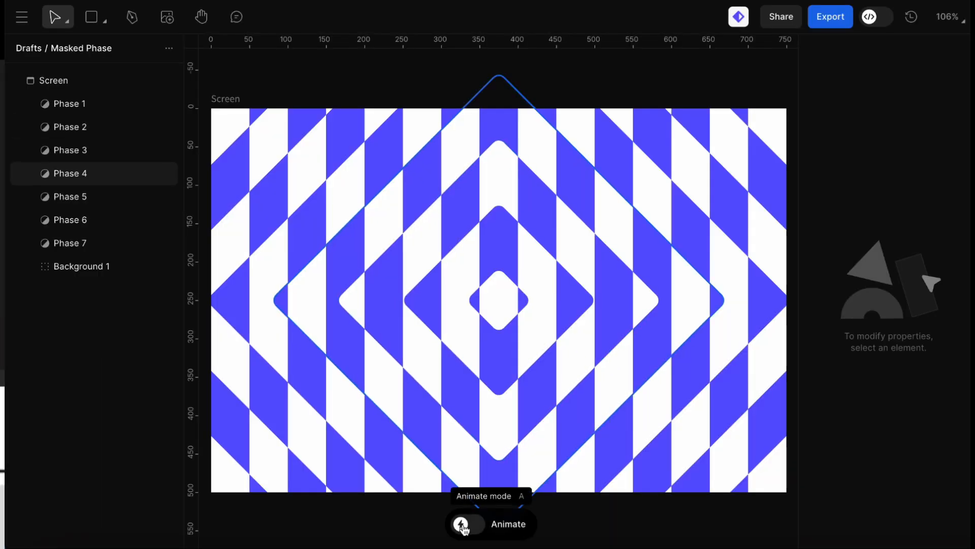
{"action": "left_click", "coordinate": [466, 523]}
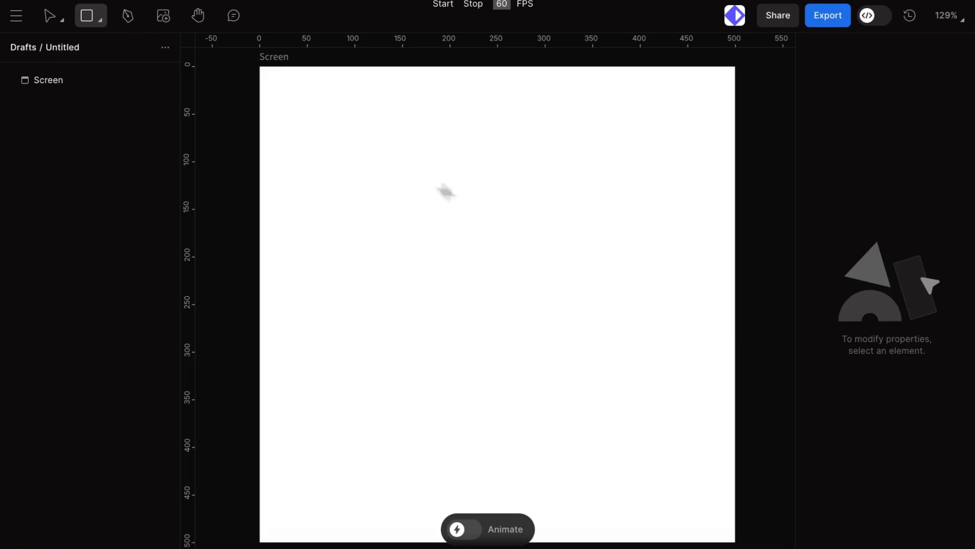
{"action": "left_click_drag", "start_coordinate": [395, 206], "coordinate": [532, 352]}
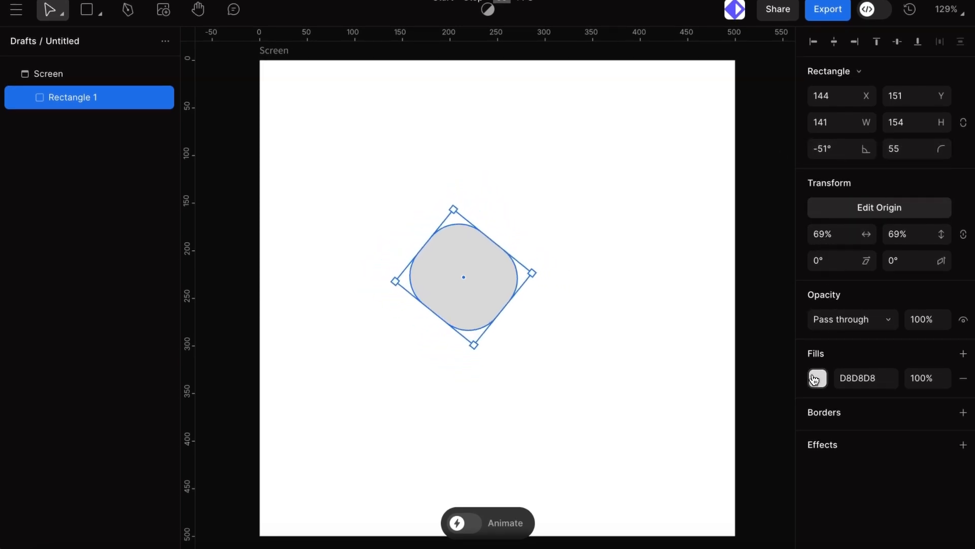
{"action": "left_click", "coordinate": [817, 378]}
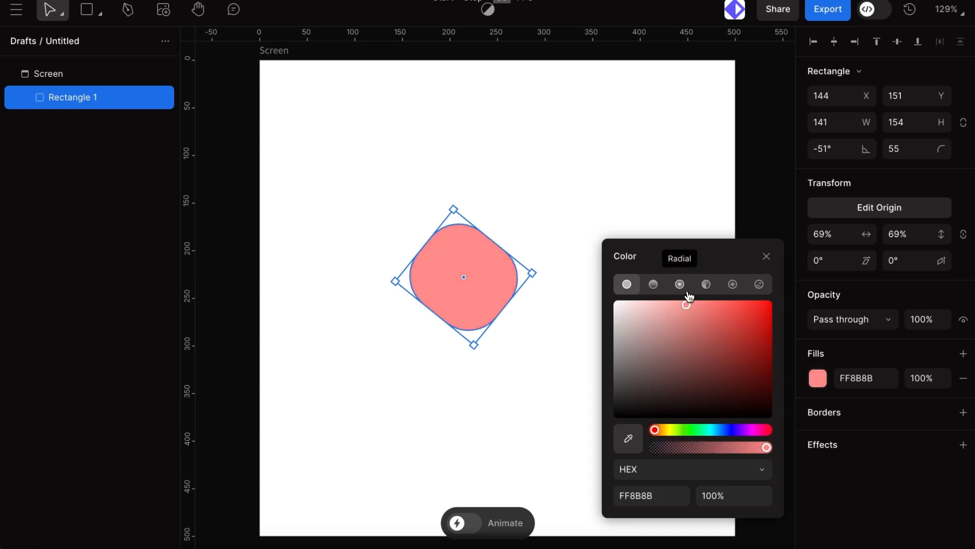
{"action": "left_click", "coordinate": [652, 285]}
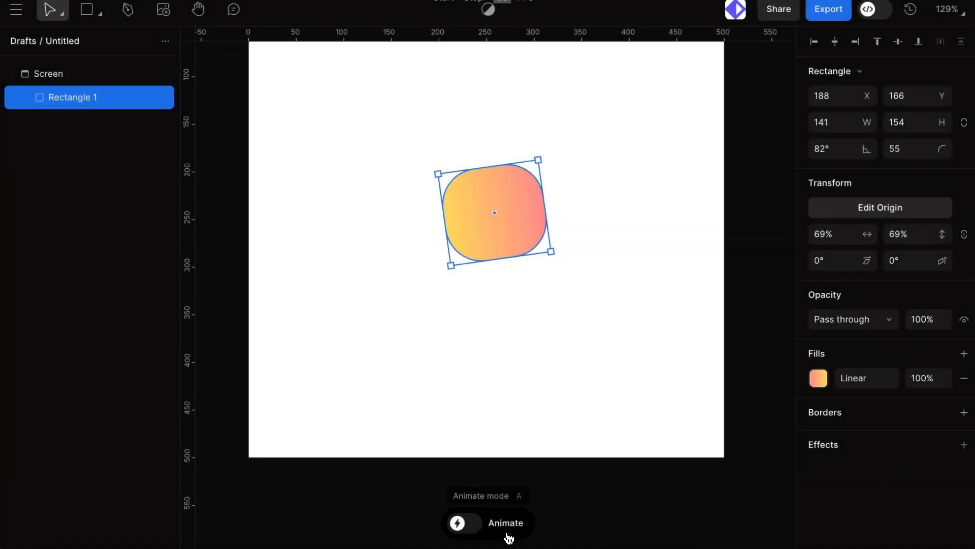
In Animate mode, record Position keyframes by moving the rectangle and add a Size keyframe at 0.5 s.
{"action": "left_click", "coordinate": [463, 522]}
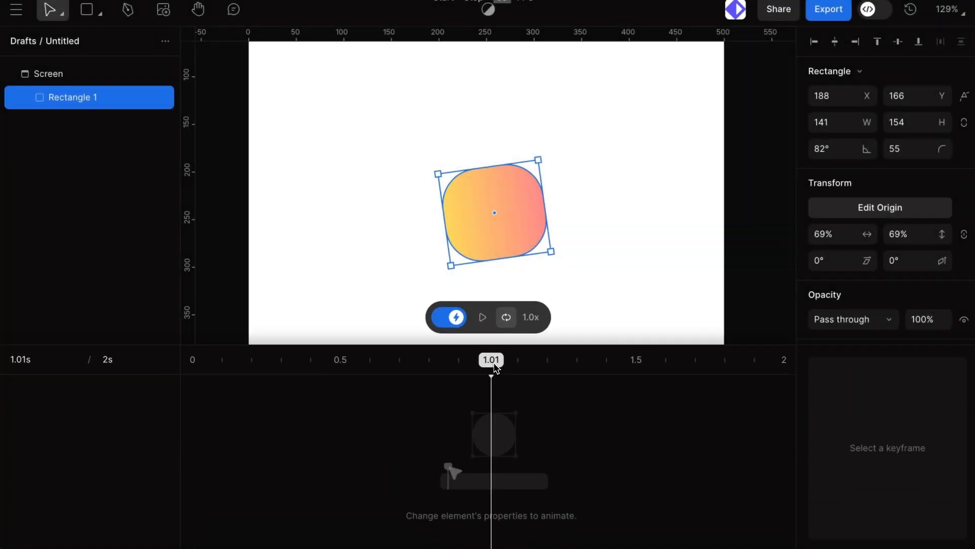
{"action": "left_click_drag", "start_coordinate": [492, 360], "coordinate": [360, 360]}
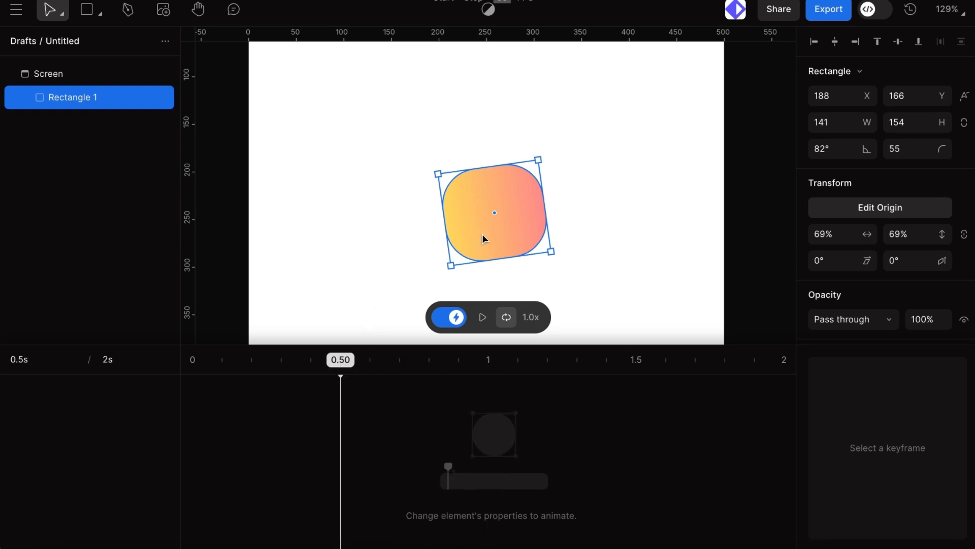
{"action": "left_click_drag", "start_coordinate": [495, 213], "coordinate": [596, 156]}
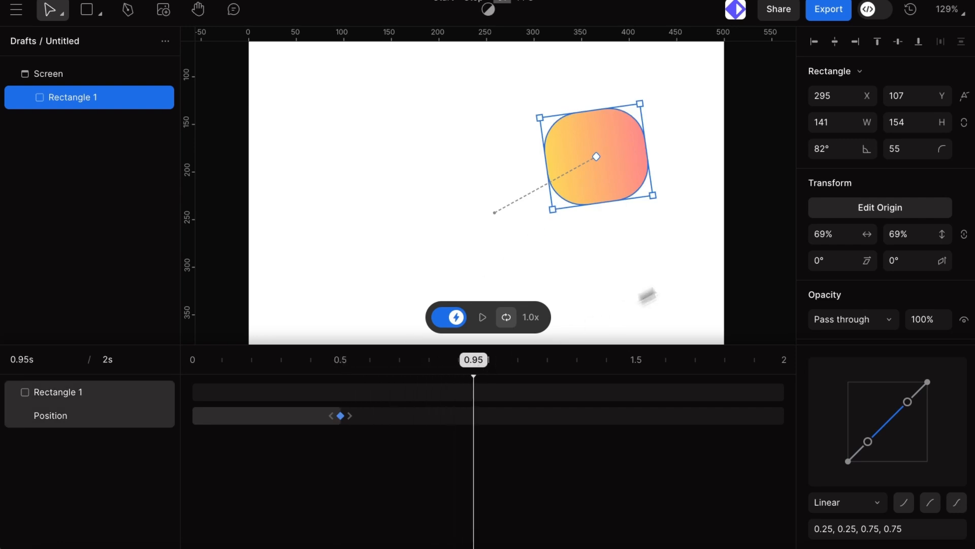
{"action": "left_click_drag", "start_coordinate": [596, 156], "coordinate": [595, 269]}
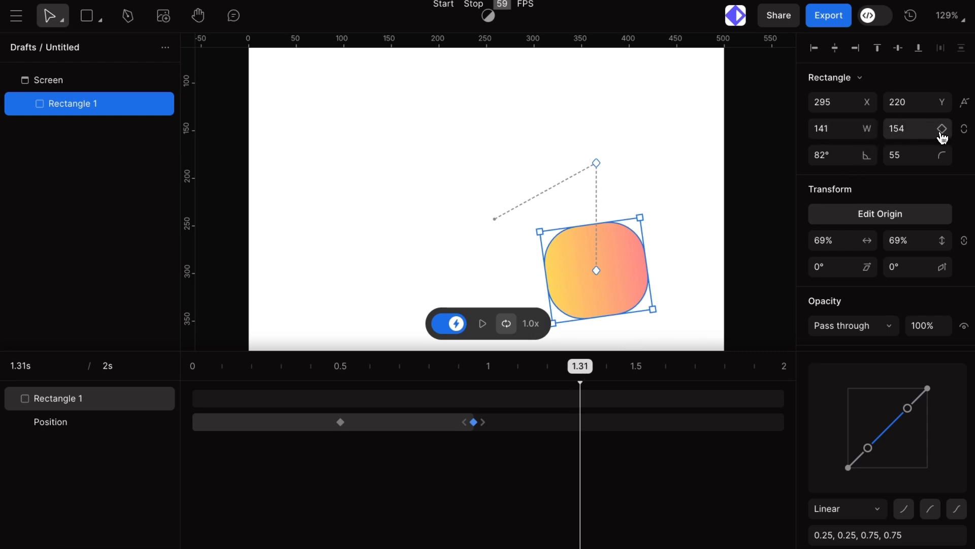
{"action": "left_click", "coordinate": [943, 129]}
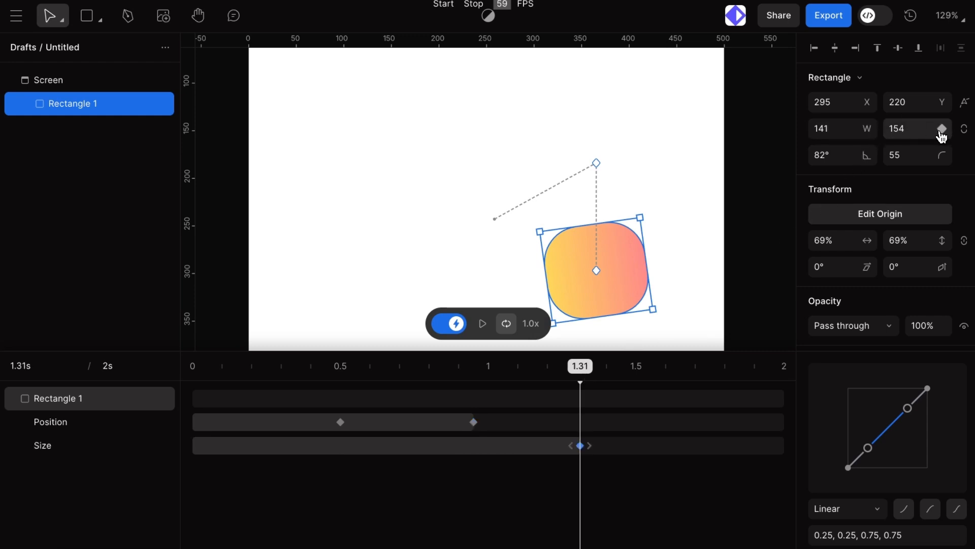
Rotate the rectangle to -40° so it tilts the other way, with Animate back on.
{"action": "left_click", "coordinate": [484, 323]}
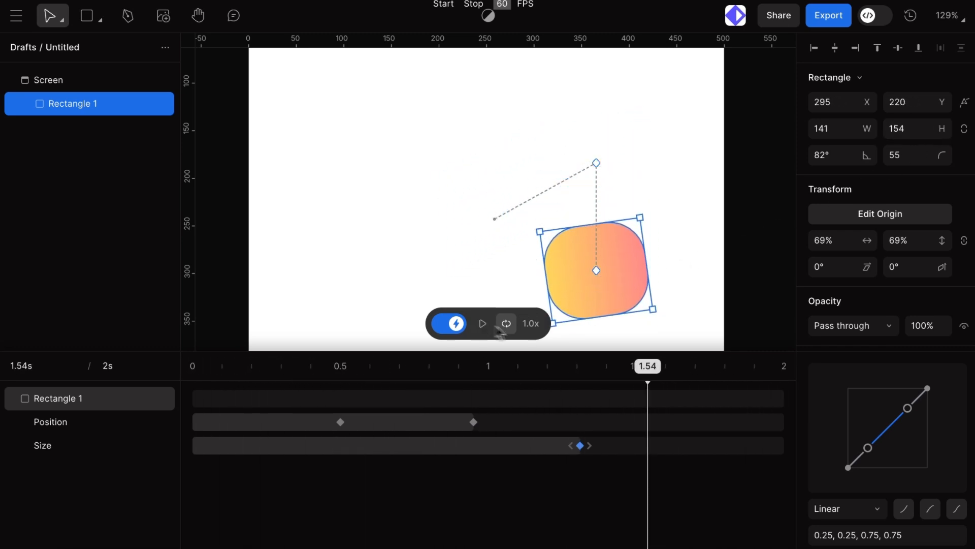
{"action": "left_click", "coordinate": [194, 360]}
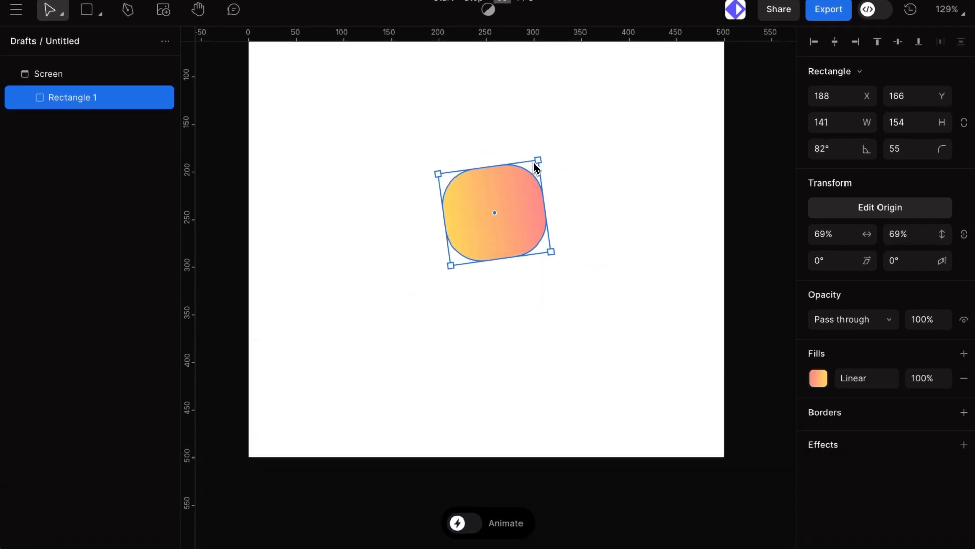
{"action": "left_click_drag", "start_coordinate": [538, 159], "coordinate": [497, 143]}
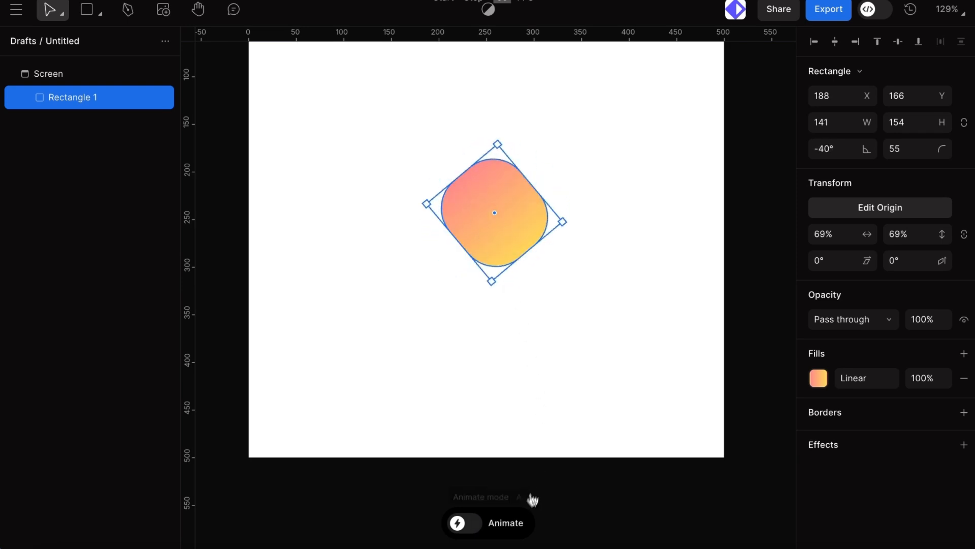
{"action": "left_click", "coordinate": [463, 522]}
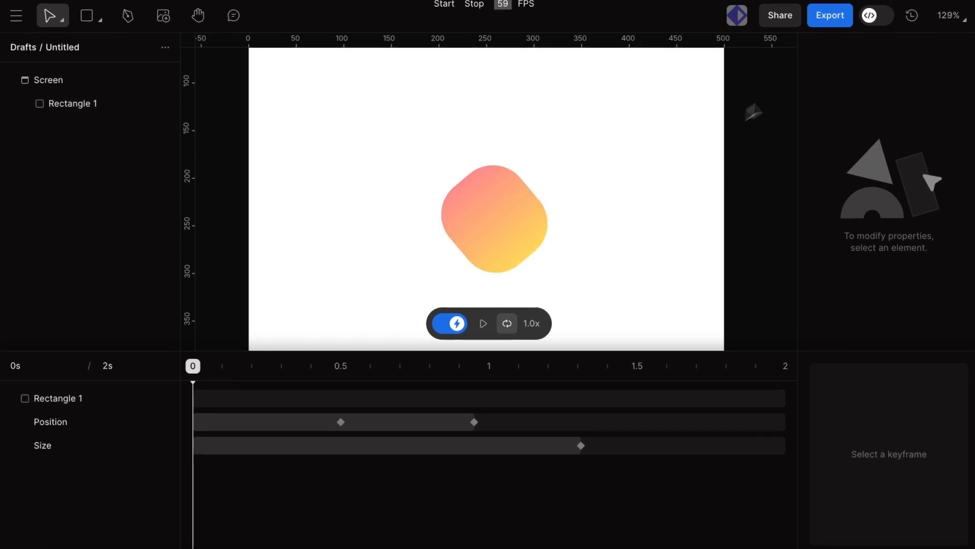
Export the 2-second animation as Lottie .json at 30 fps, then move to the Path 1 project.
{"action": "left_click", "coordinate": [829, 15]}
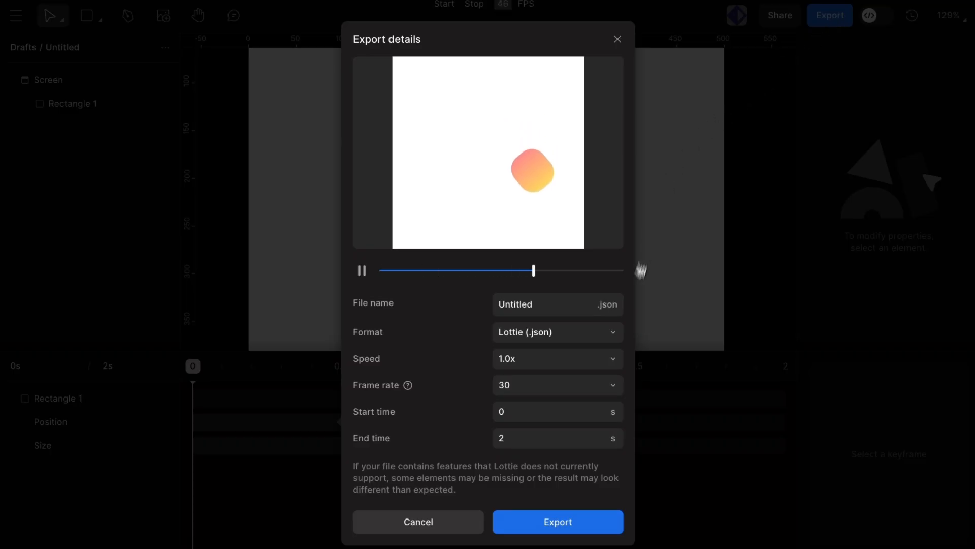
{"action": "left_click", "coordinate": [555, 331]}
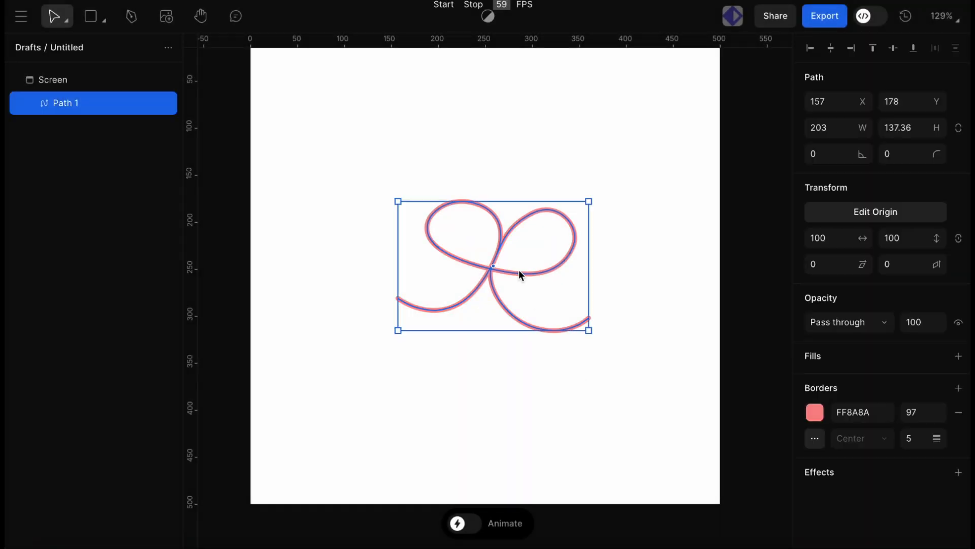
Add a Trim path effect with End at 58% on the pink stroke, then switch to the Figma Brand Guideline file.
{"action": "left_click", "coordinate": [958, 472]}
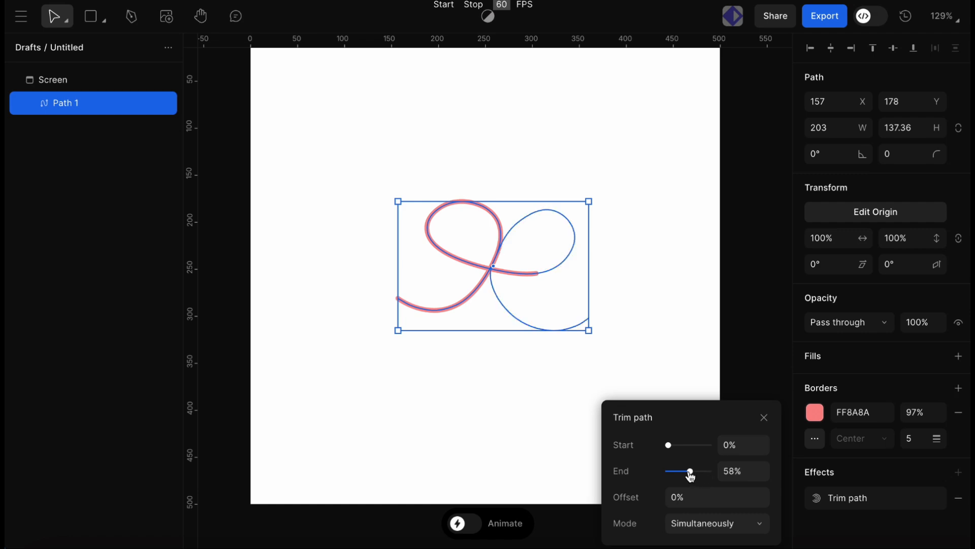
{"action": "left_click_drag", "start_coordinate": [689, 470], "coordinate": [708, 471]}
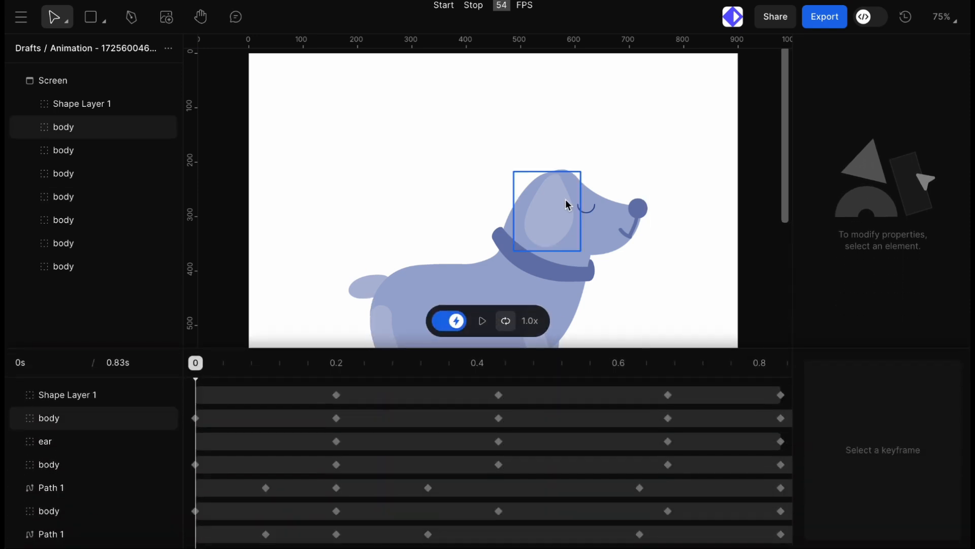
{"action": "left_click", "coordinate": [481, 320]}
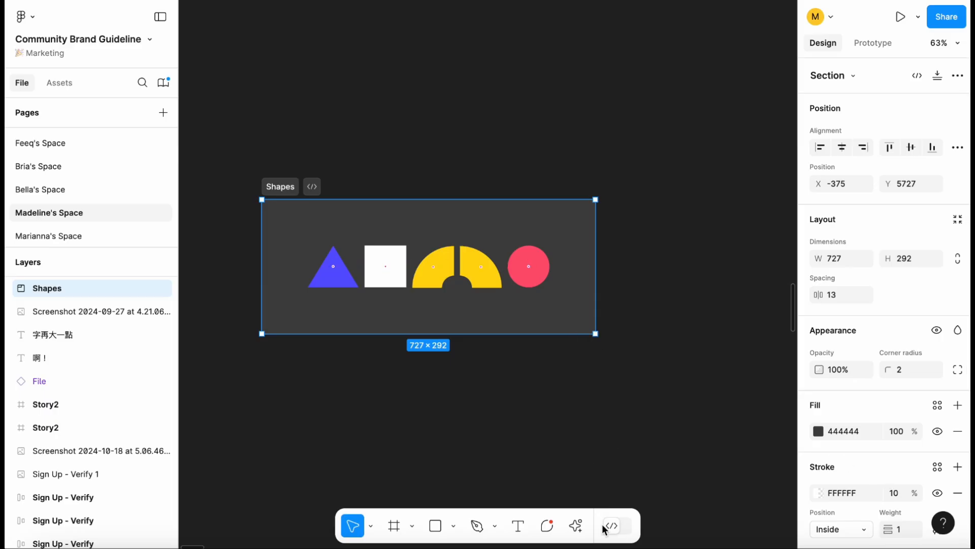
Export the Shapes section to Phase via the plugin and open the imported draft.
{"action": "left_click", "coordinate": [612, 525]}
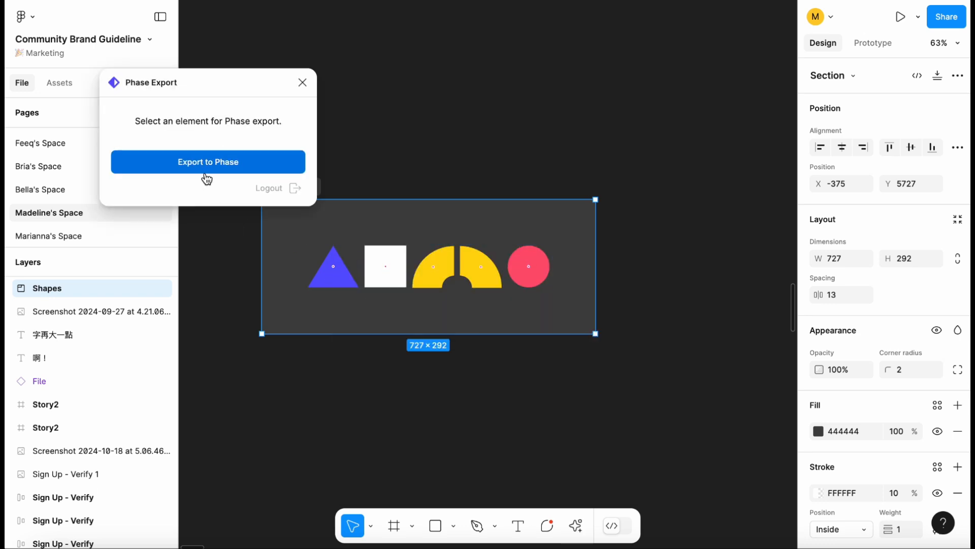
{"action": "left_click", "coordinate": [207, 162]}
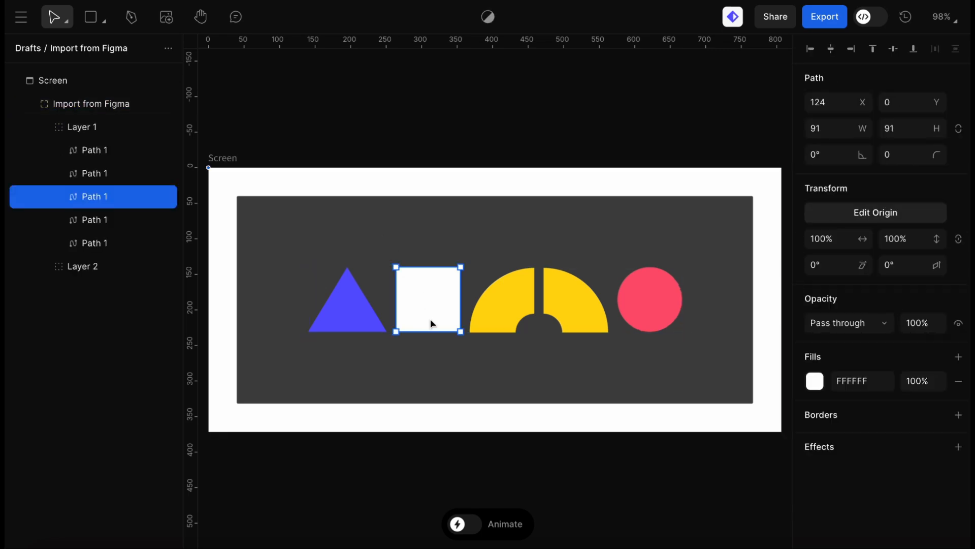
{"action": "left_click", "coordinate": [464, 524]}
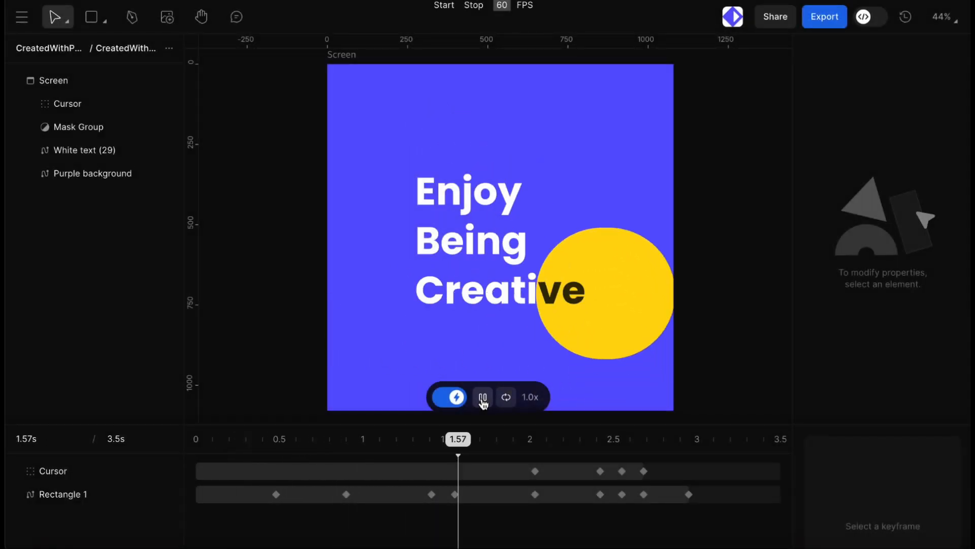